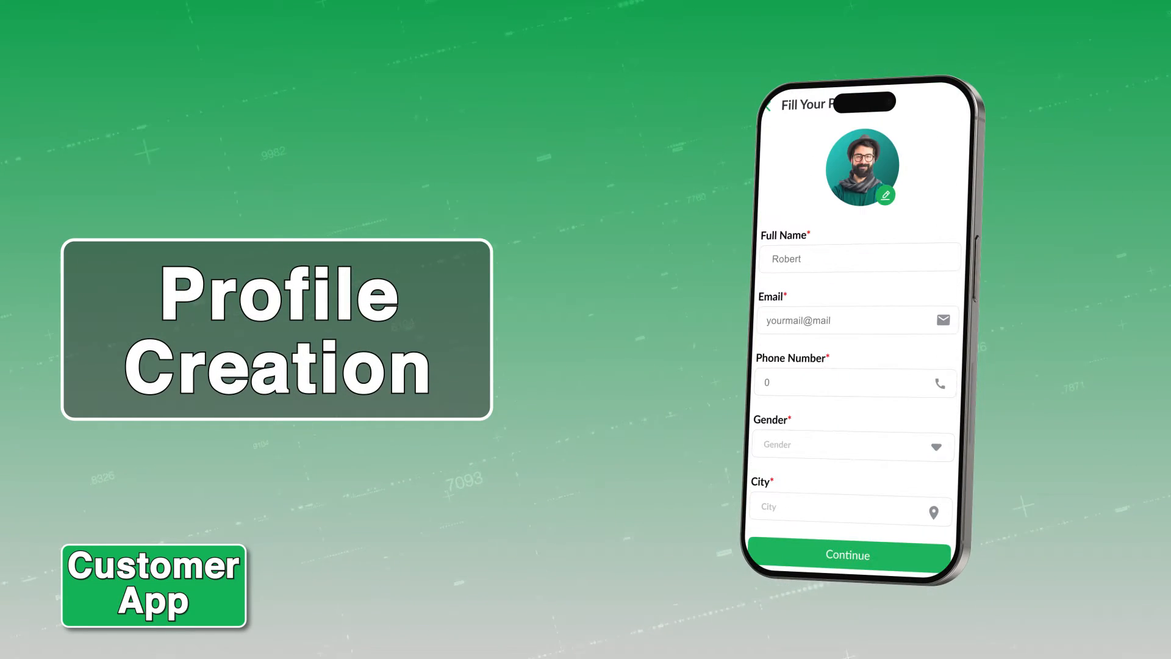
# Advance past the Fill Your Profile screen with name, email, phone, gender and city fields
pyautogui.click(847, 555)
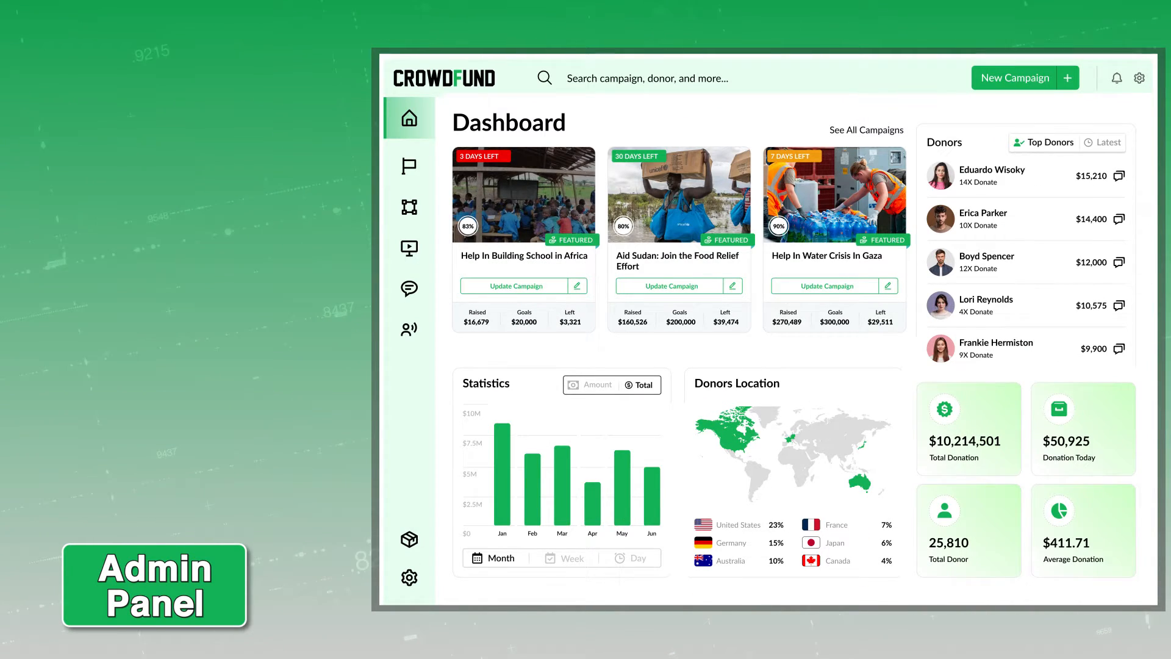
# Go to Campaign Management for the Help In Building School in Africa campaign
pyautogui.click(408, 165)
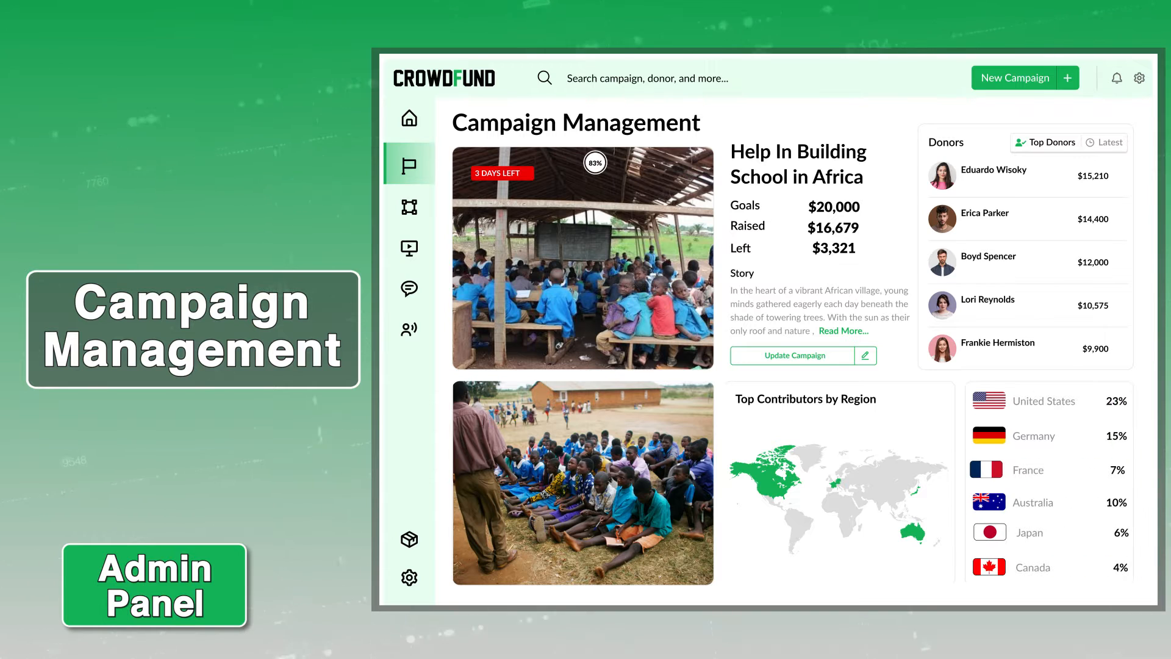
# Browse Marketing Tools and Content Management, then view the top donor's conversation in Chat Support
pyautogui.click(409, 207)
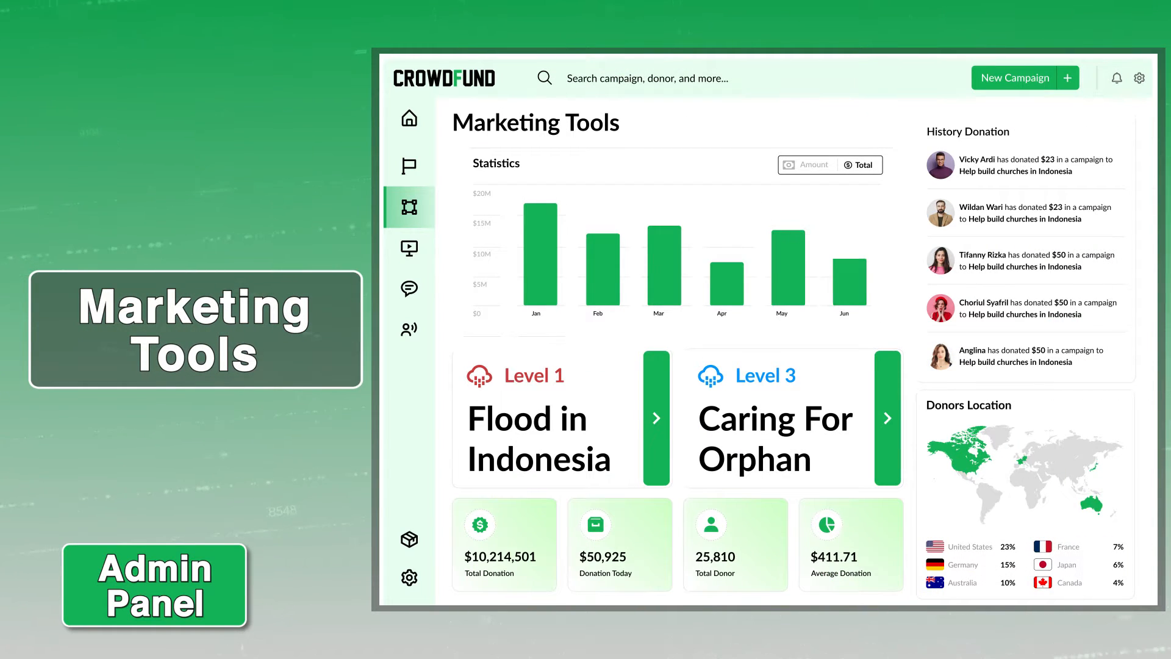
pyautogui.click(408, 248)
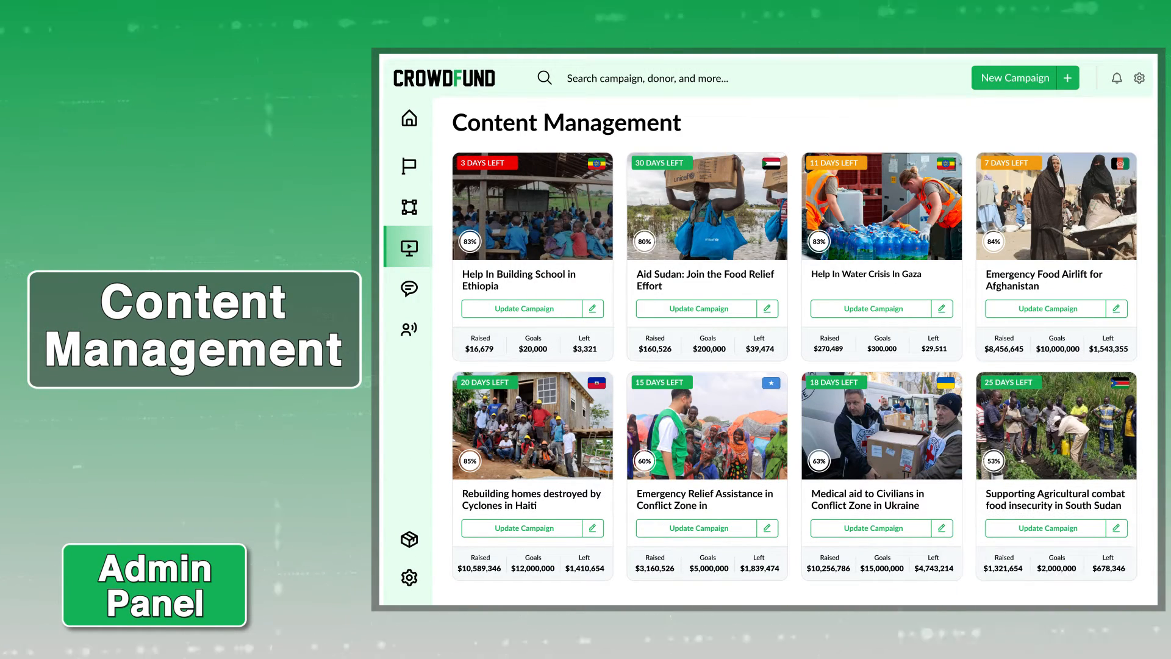
pyautogui.click(409, 289)
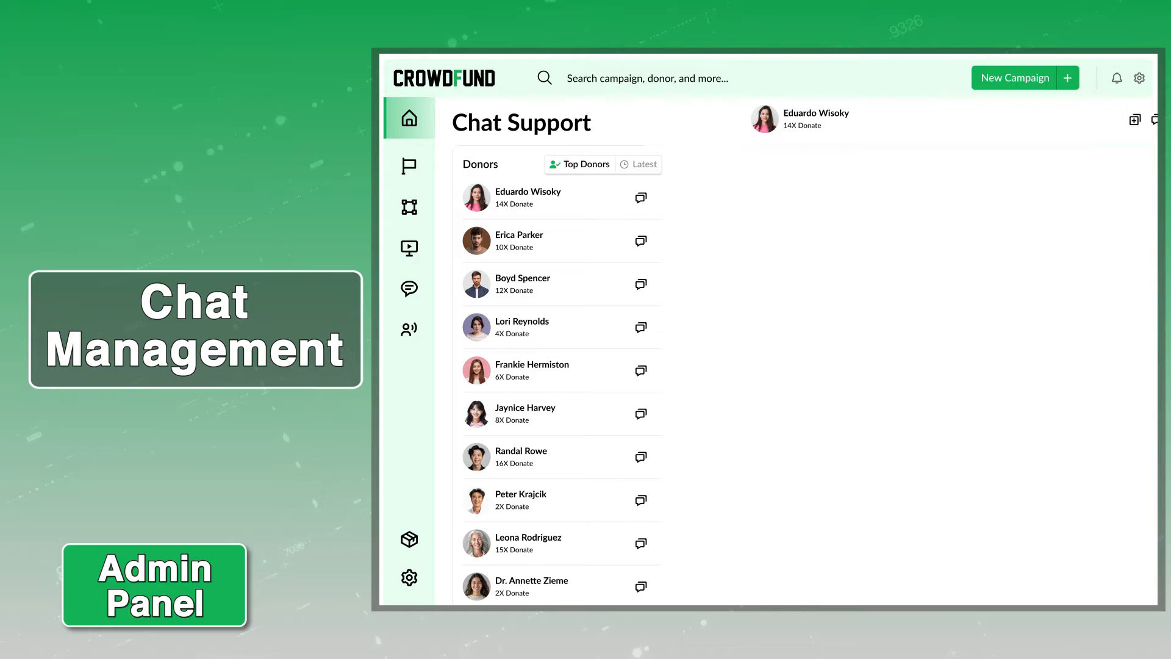
pyautogui.click(527, 196)
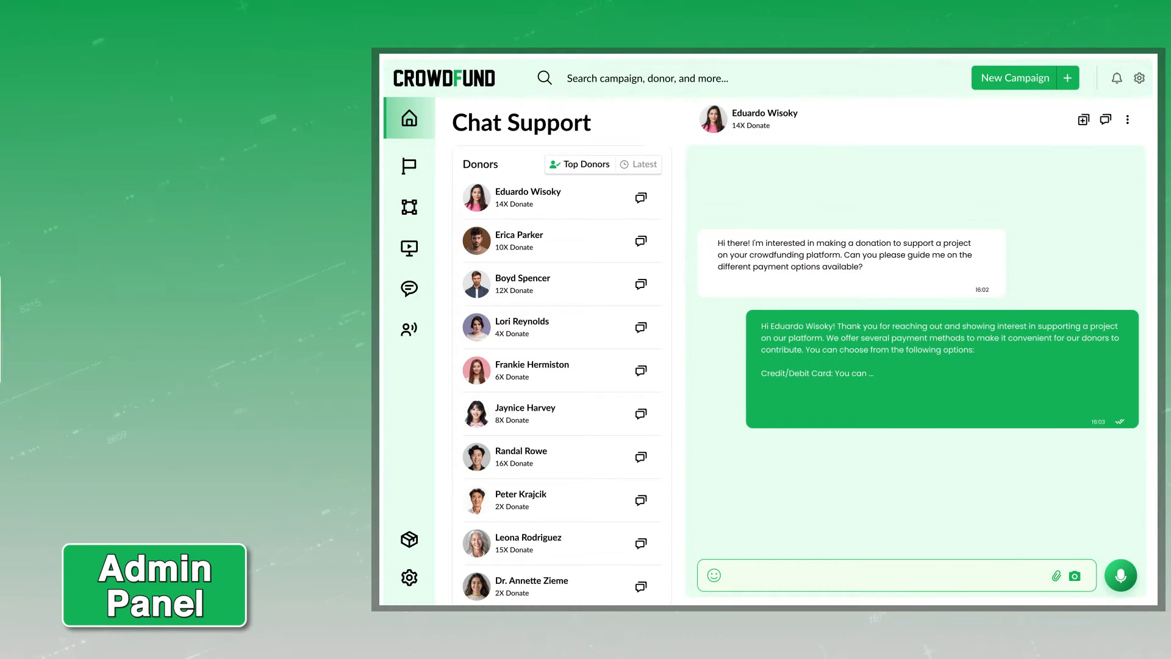